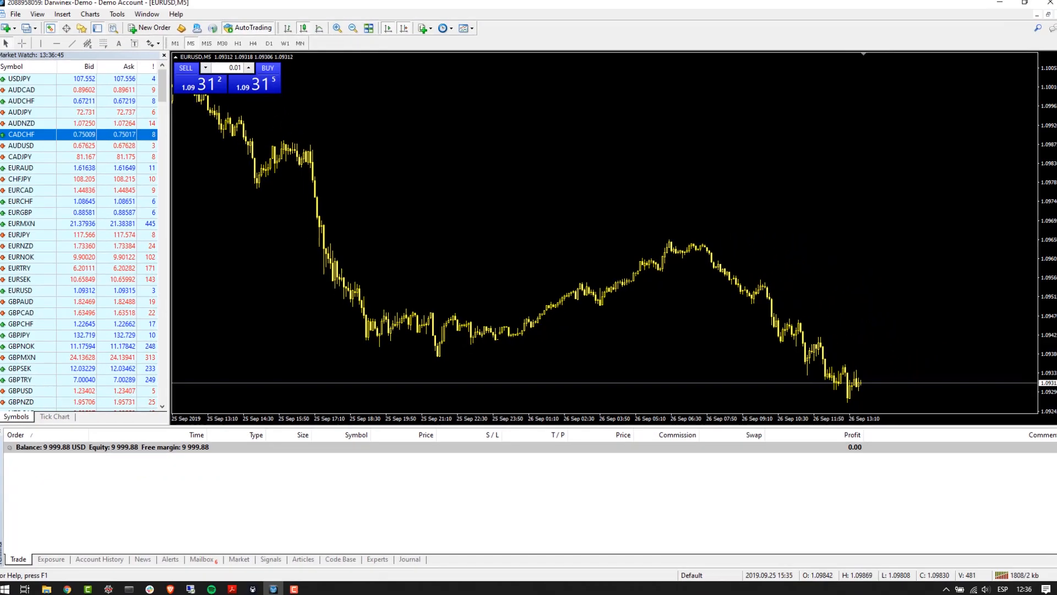
Buy 0.01 lots of EURUSD in MetaTrader 4 and check it among the open trades.
click(268, 68)
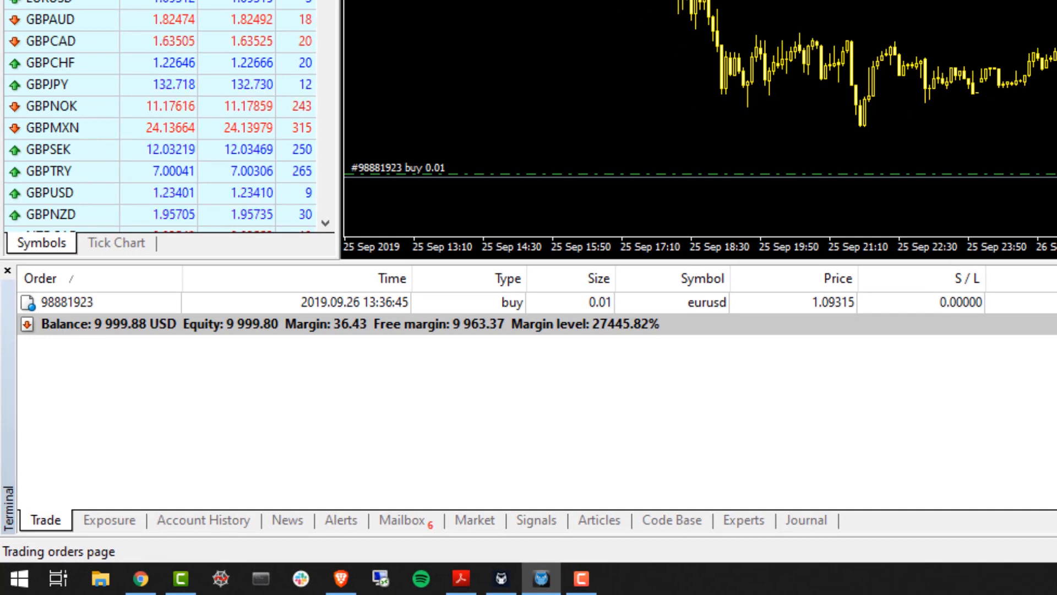
click(125, 302)
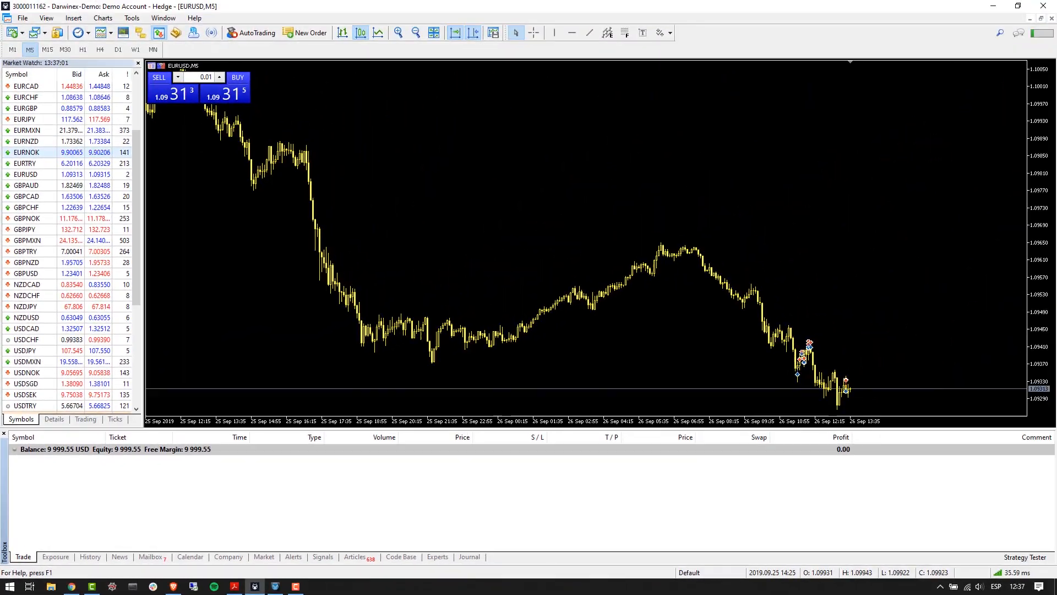
Buy 0.01 lots of EURUSD on the MetaTrader 5 hedge account.
click(238, 77)
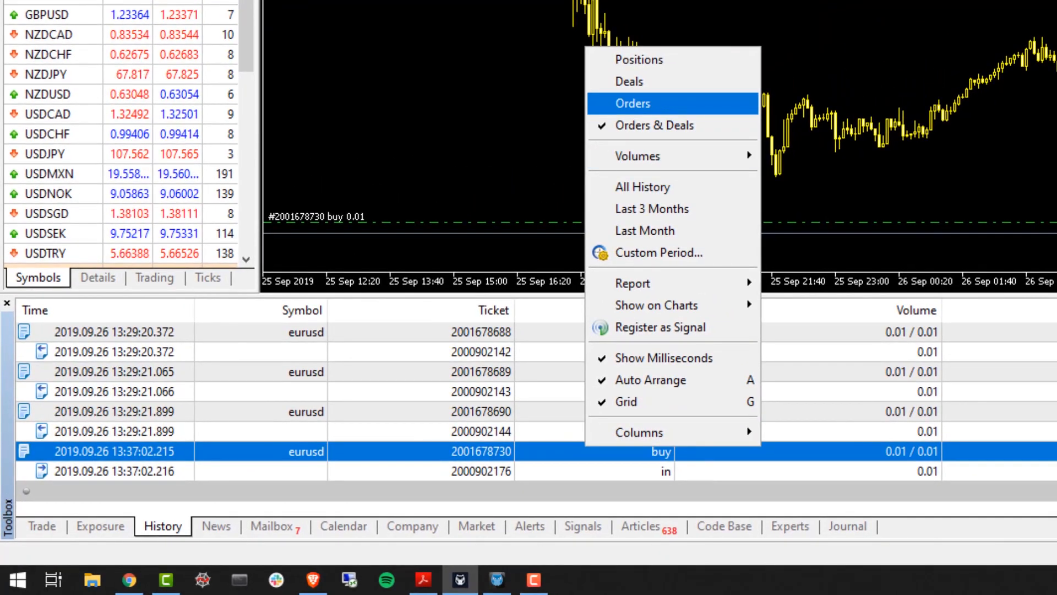
List only orders in History, glance at the open EURUSD position, and return to History.
click(633, 104)
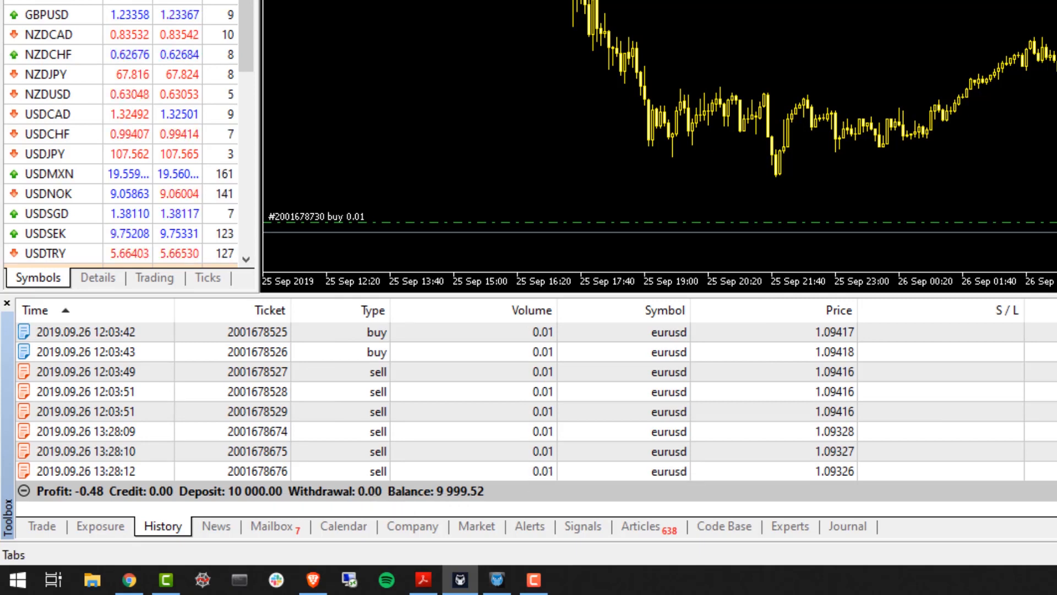
click(42, 526)
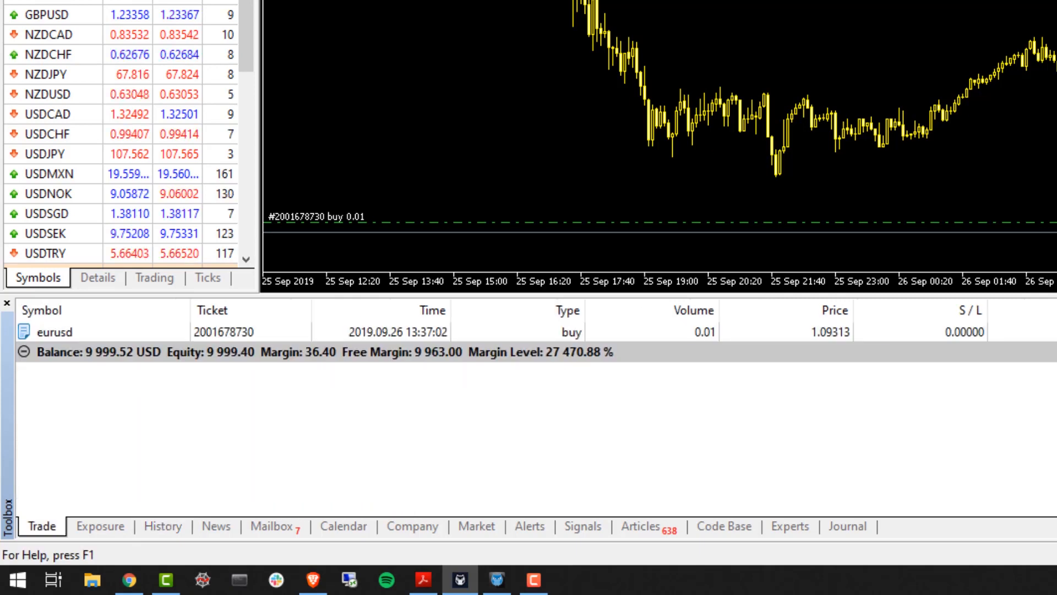
click(162, 526)
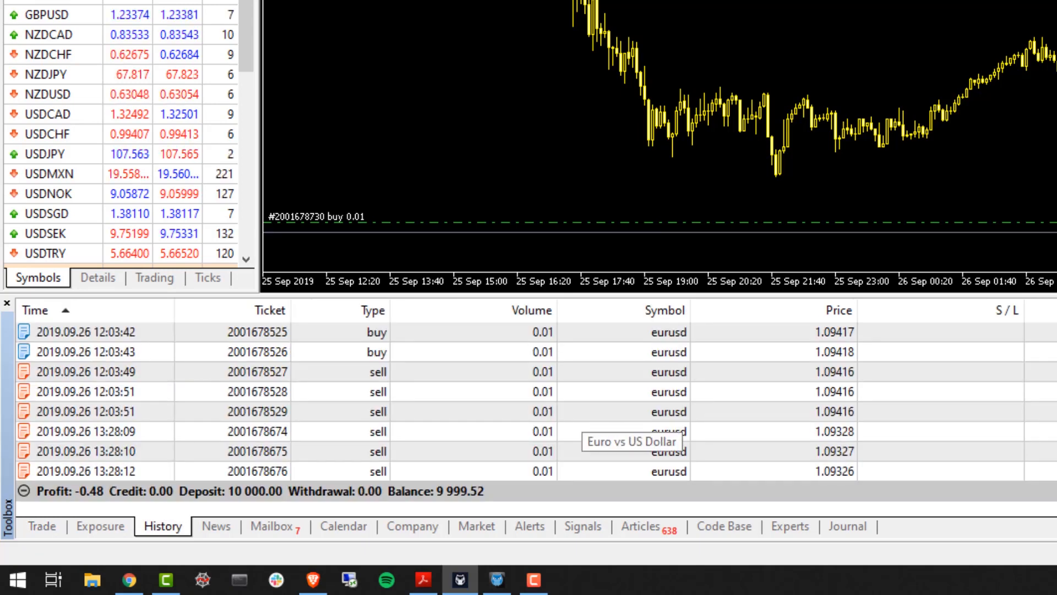
click(42, 526)
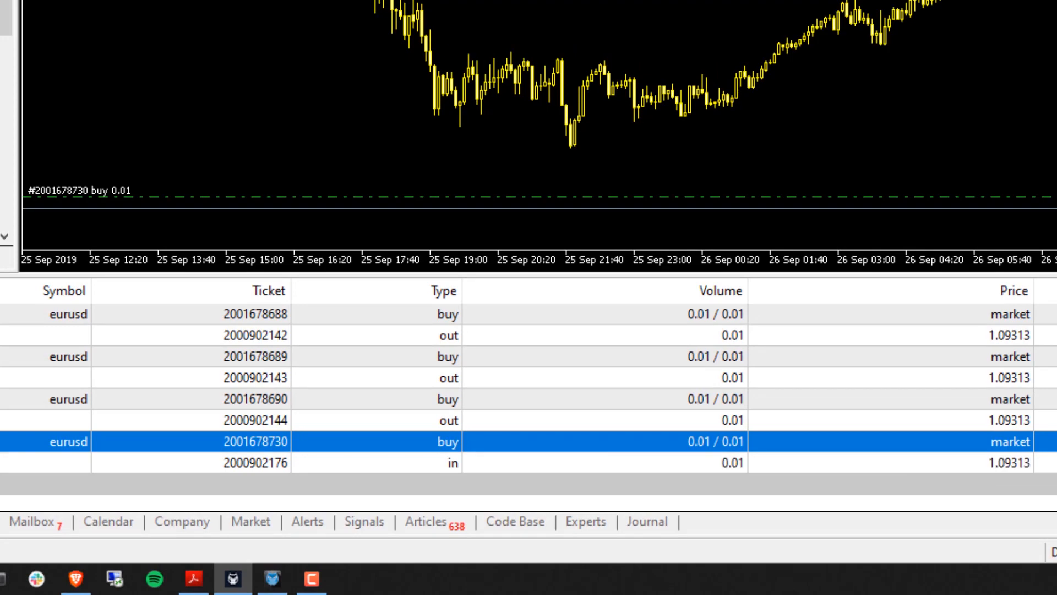
Pick out the 13:37 EURUSD buy order, then close the open 0.01-lot EURUSD position.
click(224, 499)
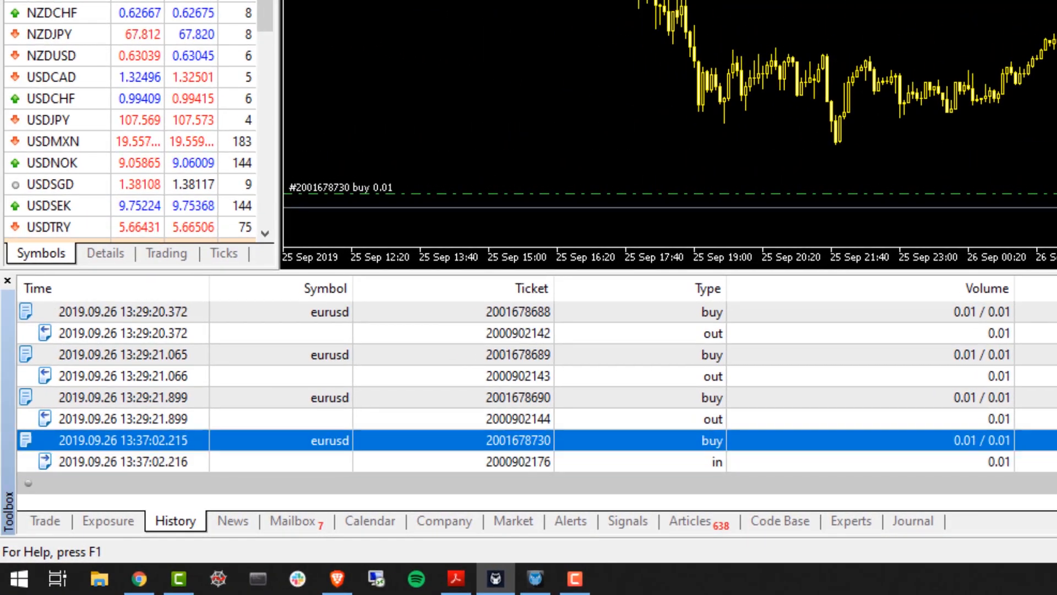
click(153, 461)
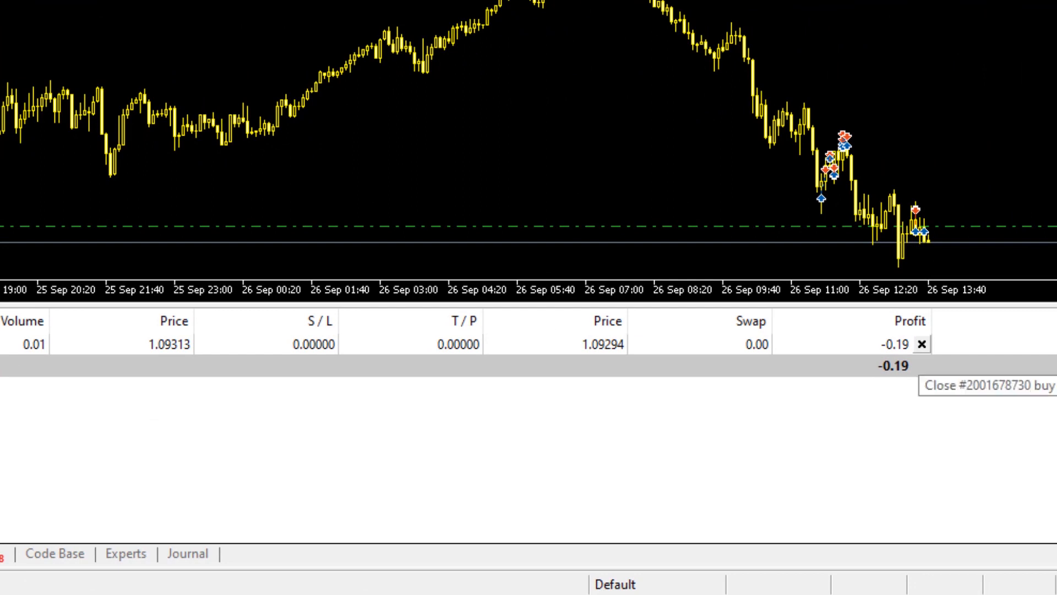
click(923, 344)
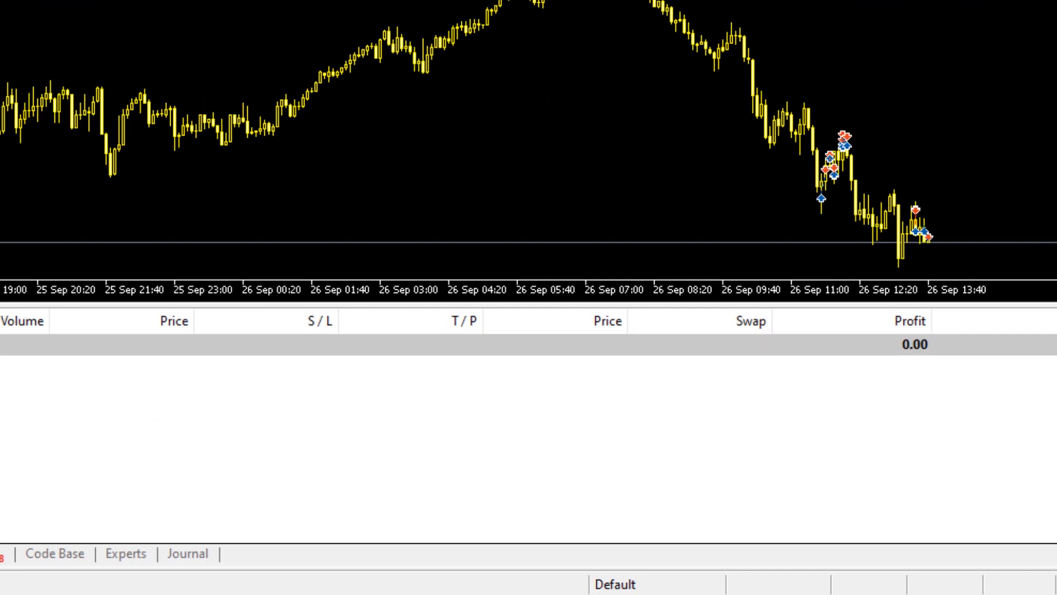